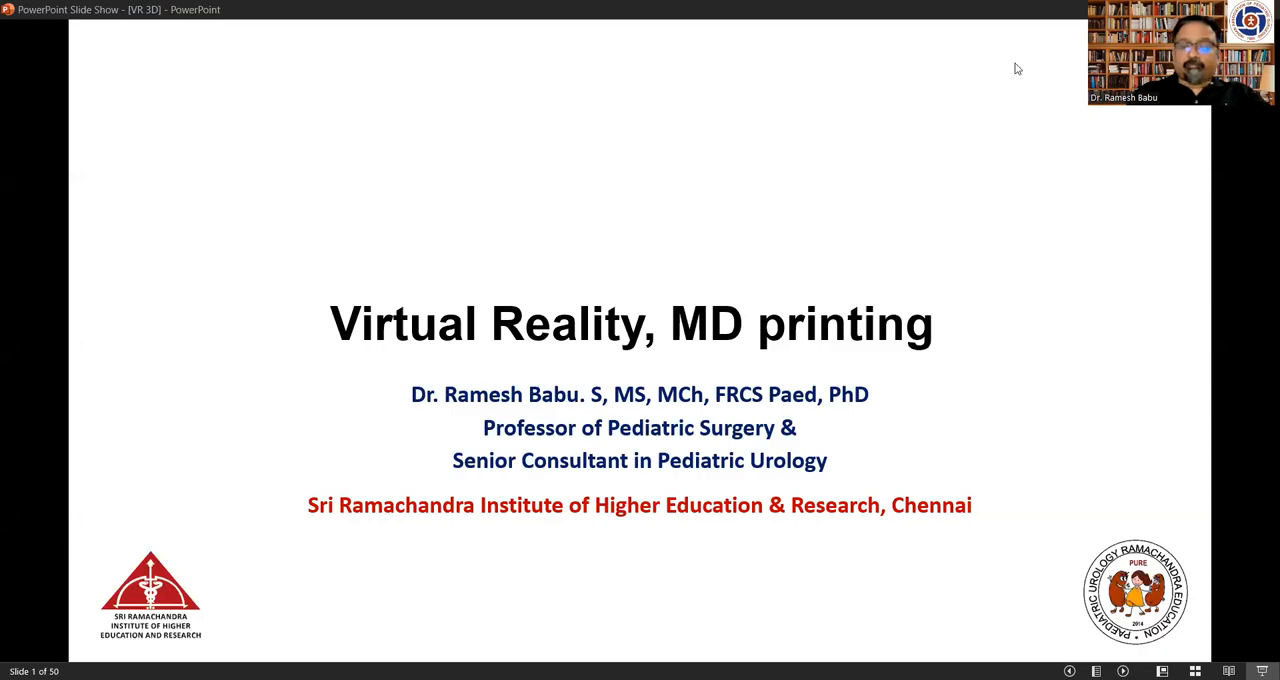
mouse_move(1019, 375)
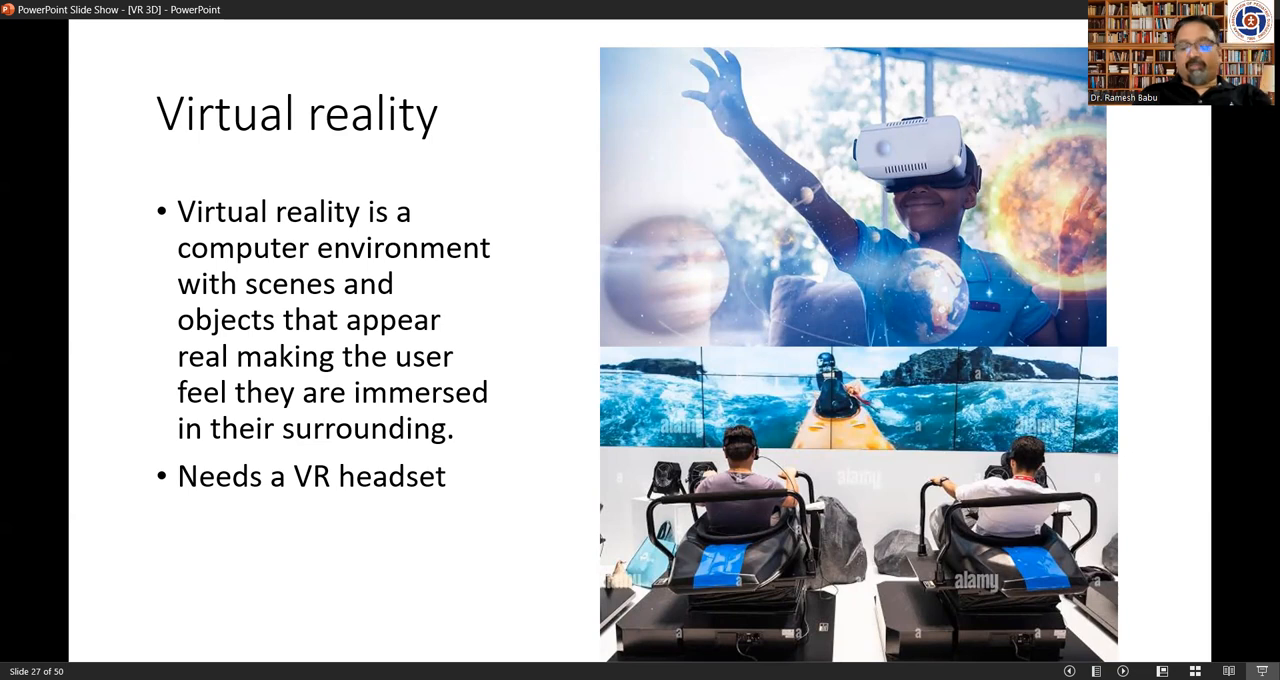
key("Right")
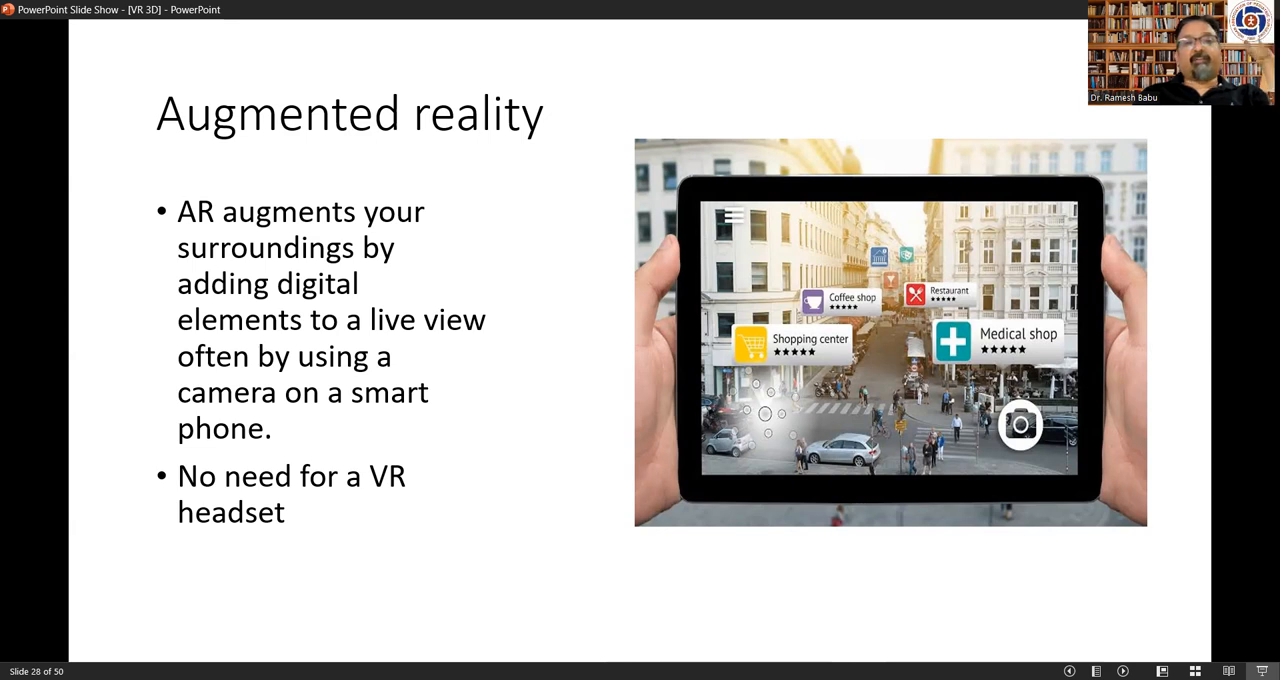
key("right")
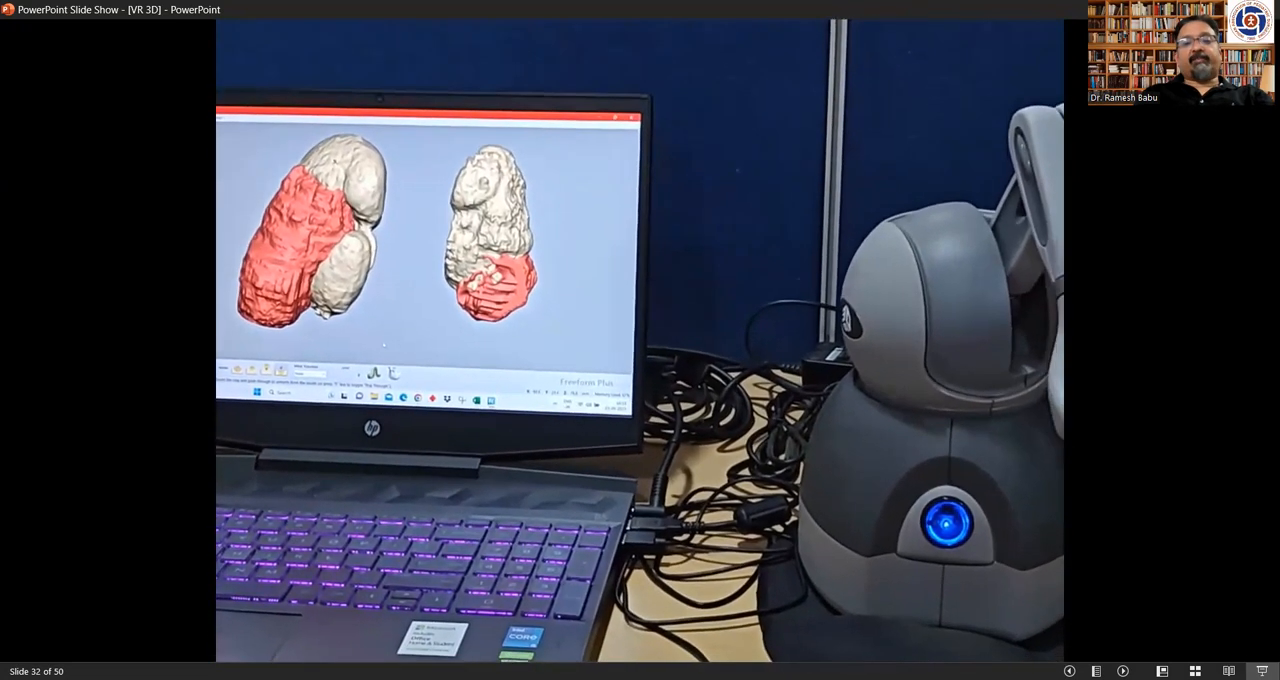
key("right")
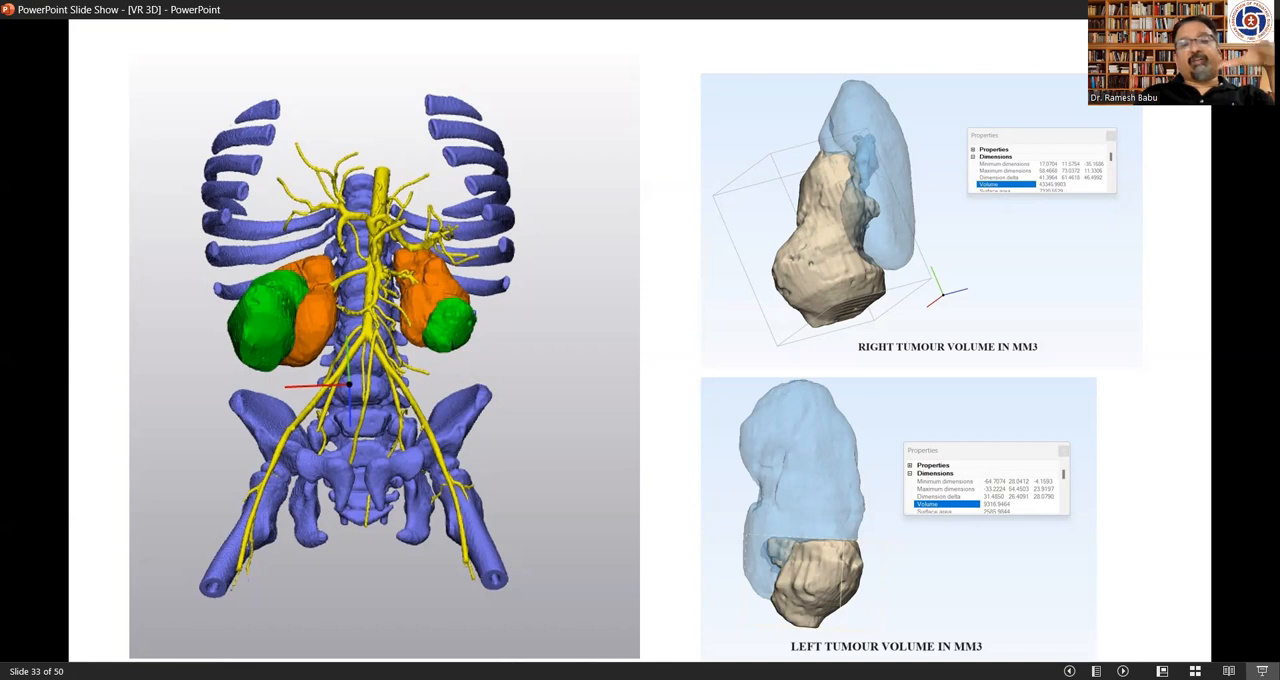
key("right")
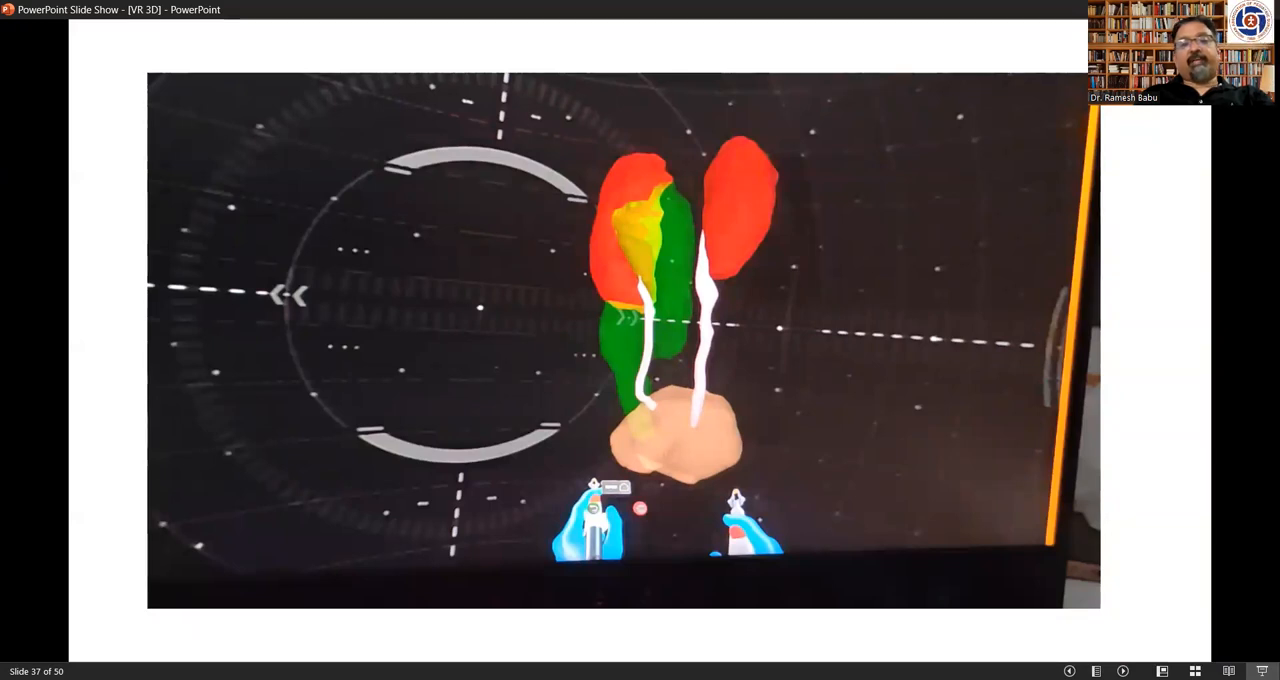
key("right")
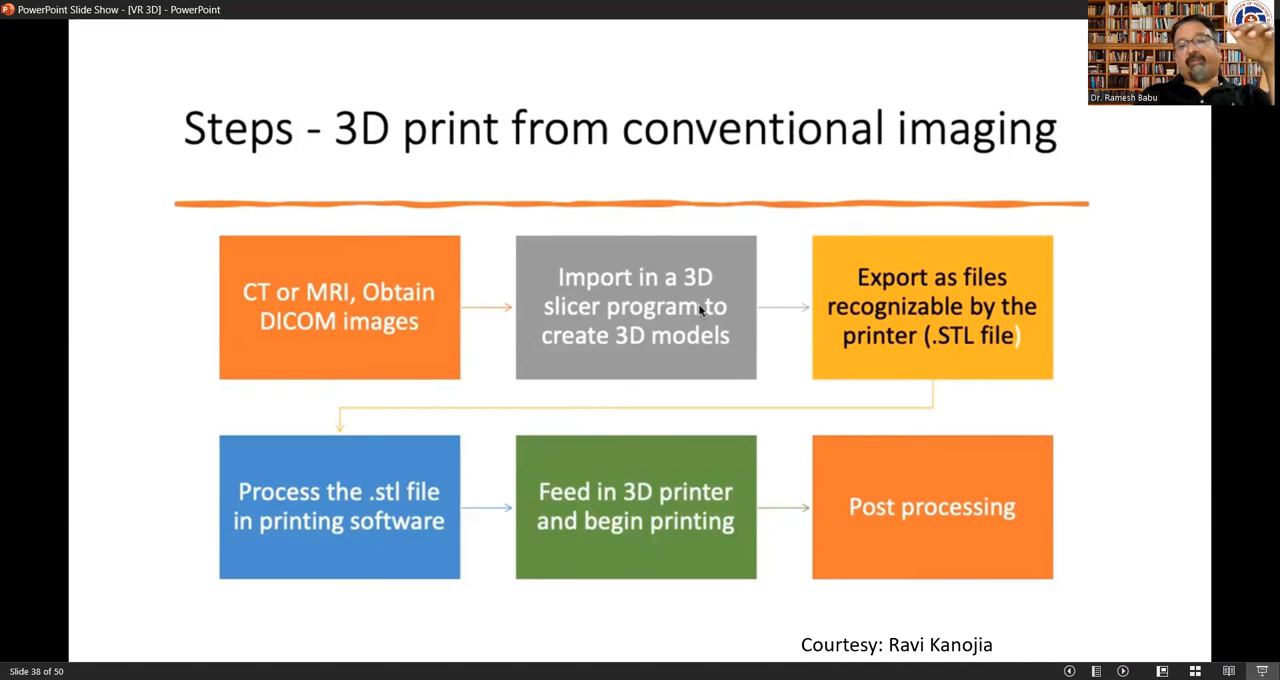
key("right")
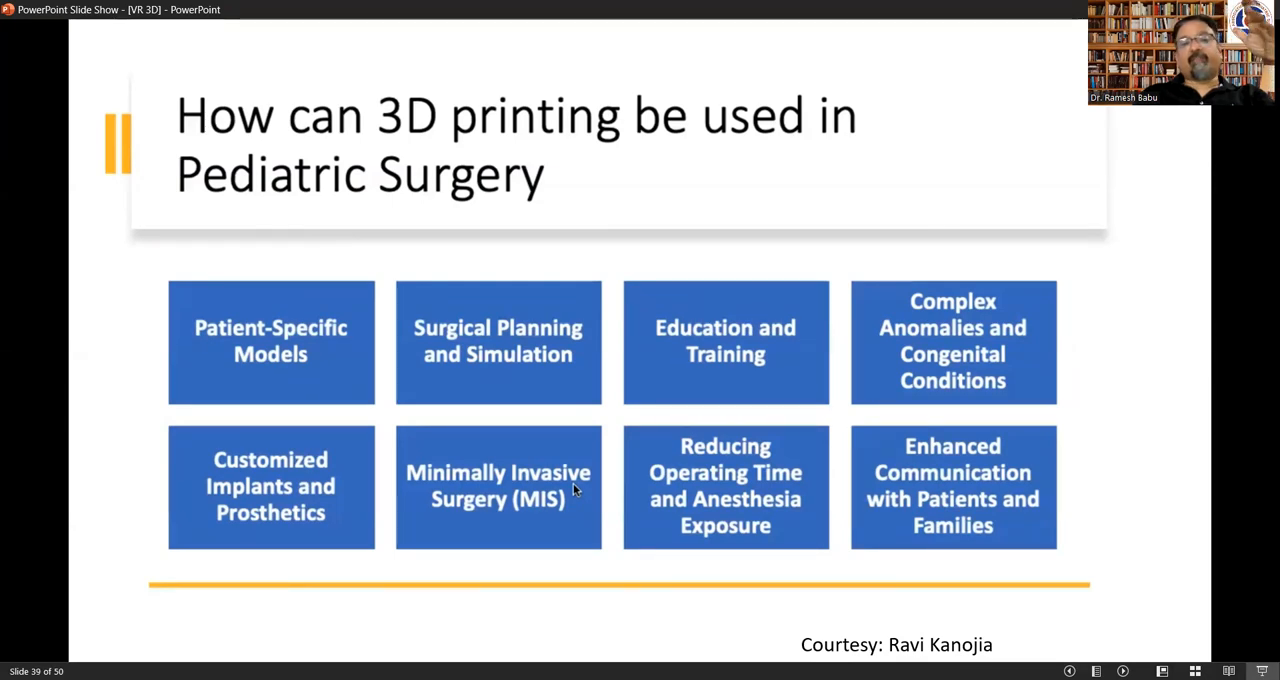
key("right")
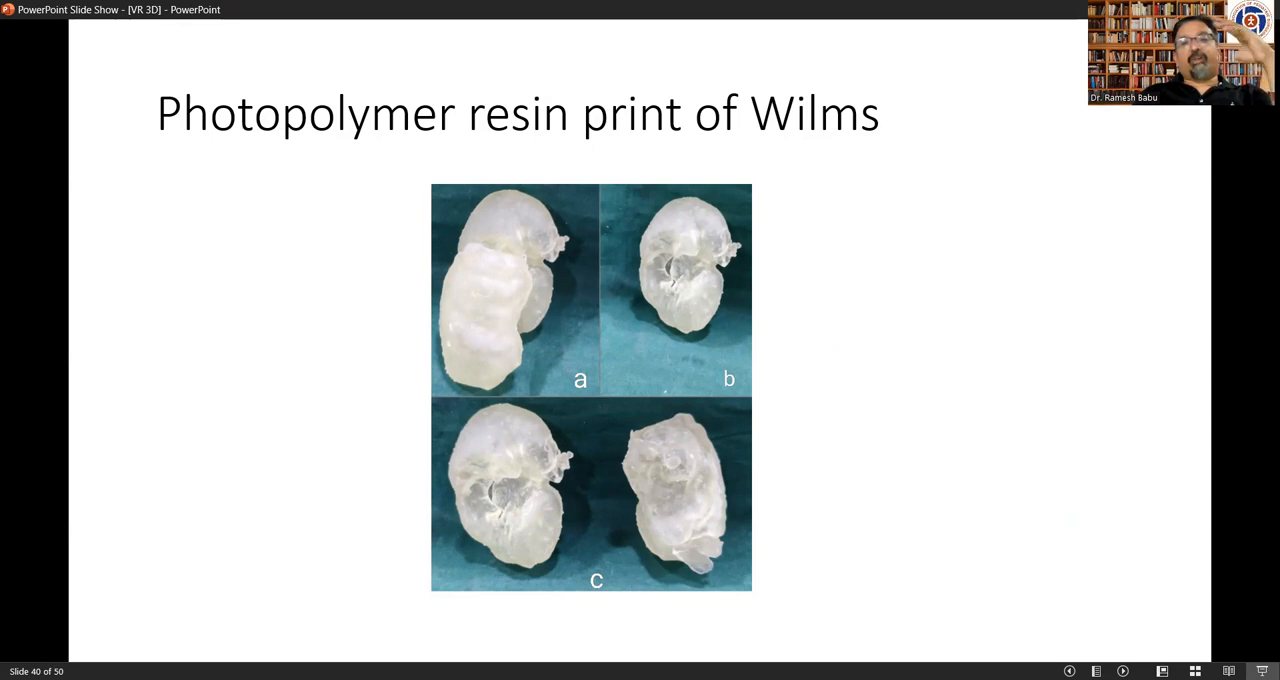
key("right")
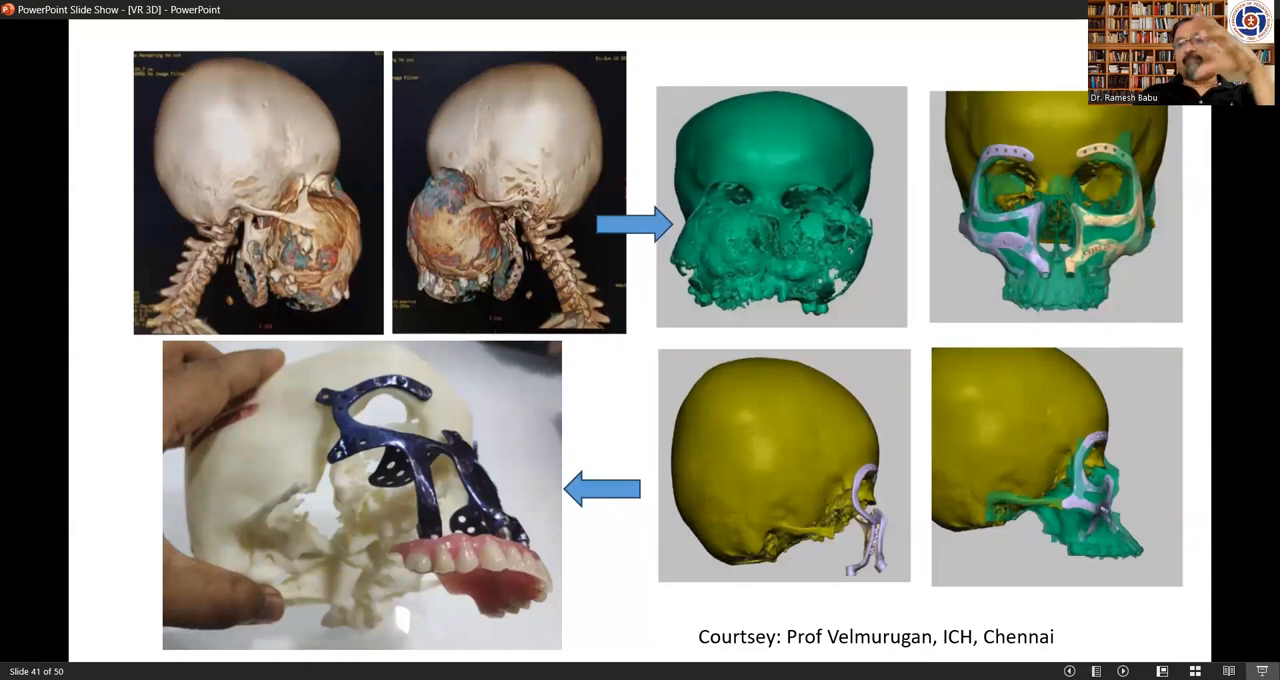
key("right")
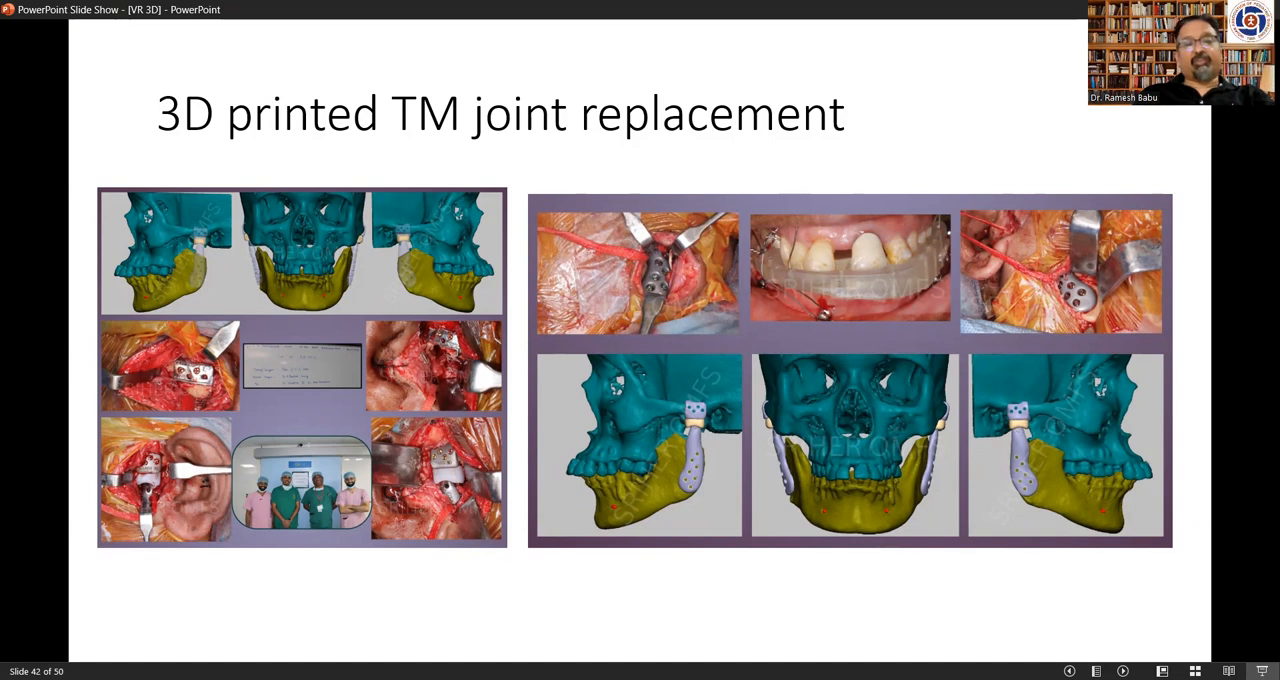
key("right")
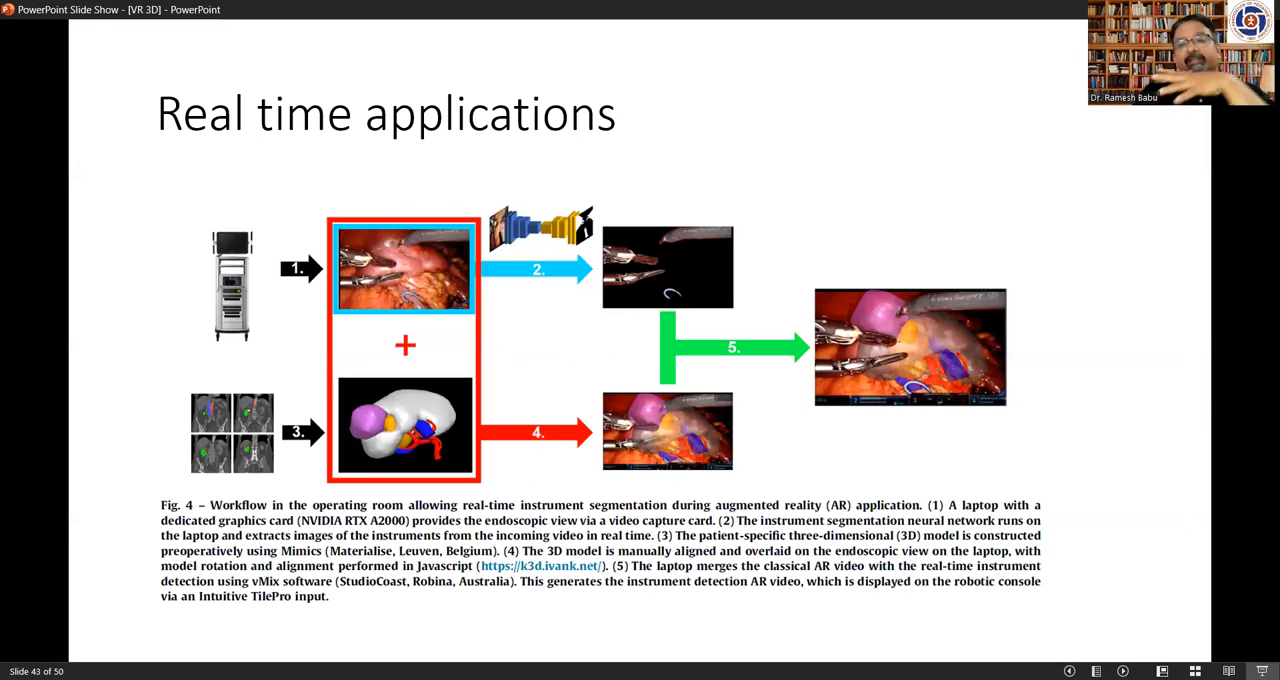
key("right")
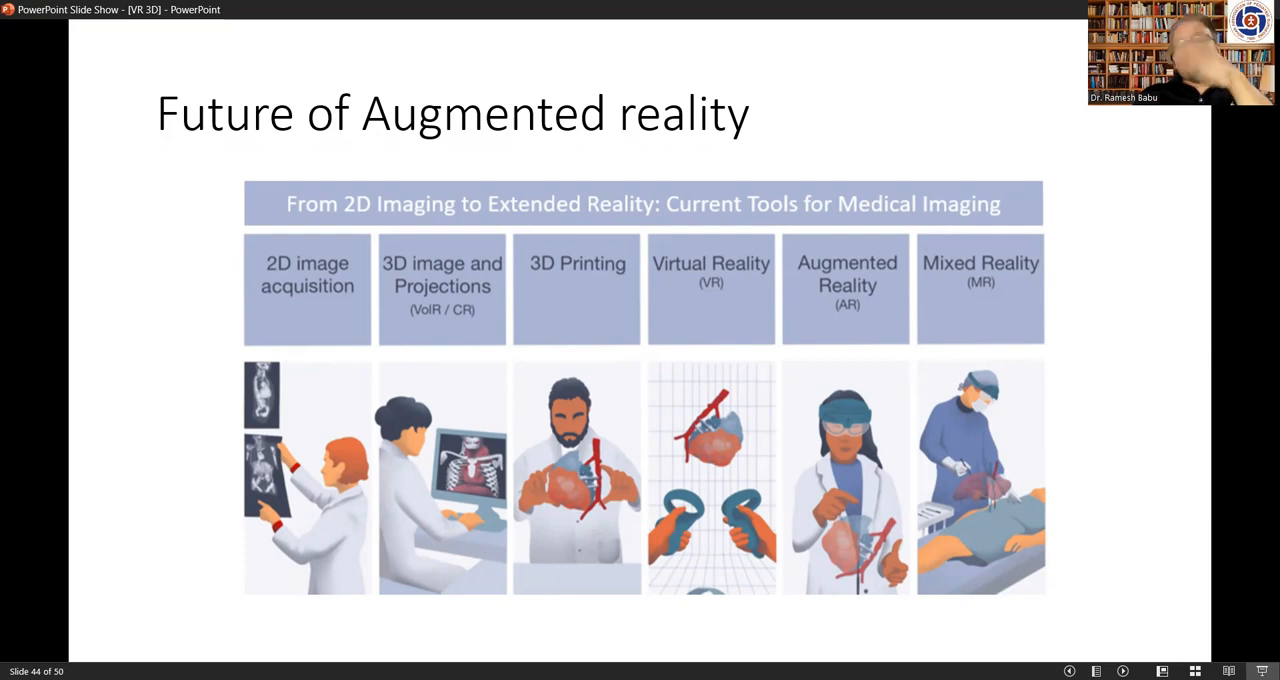
key("right")
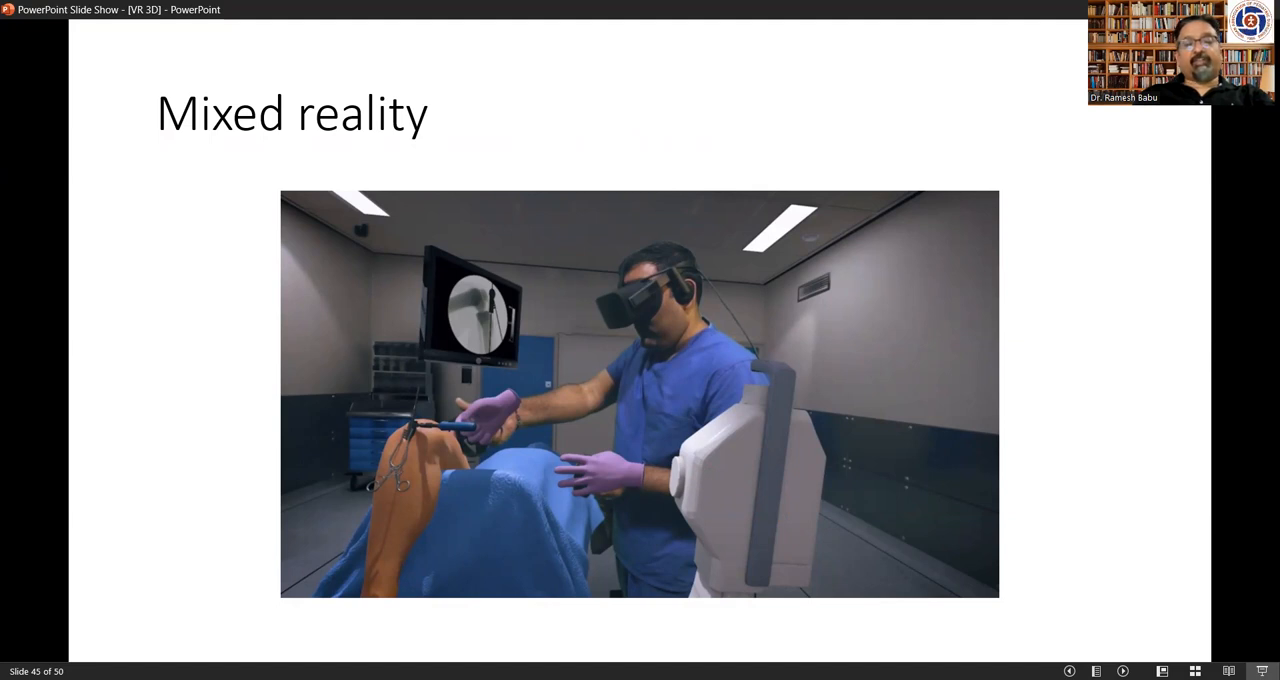
key("right")
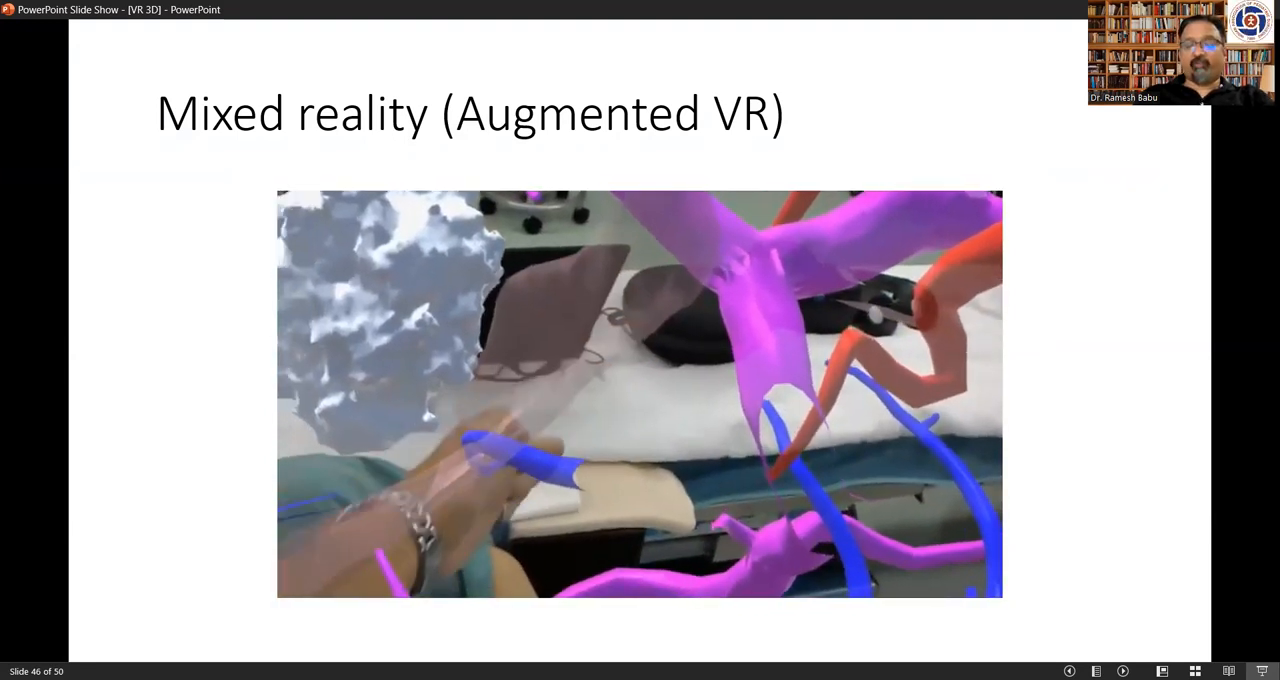
key("right")
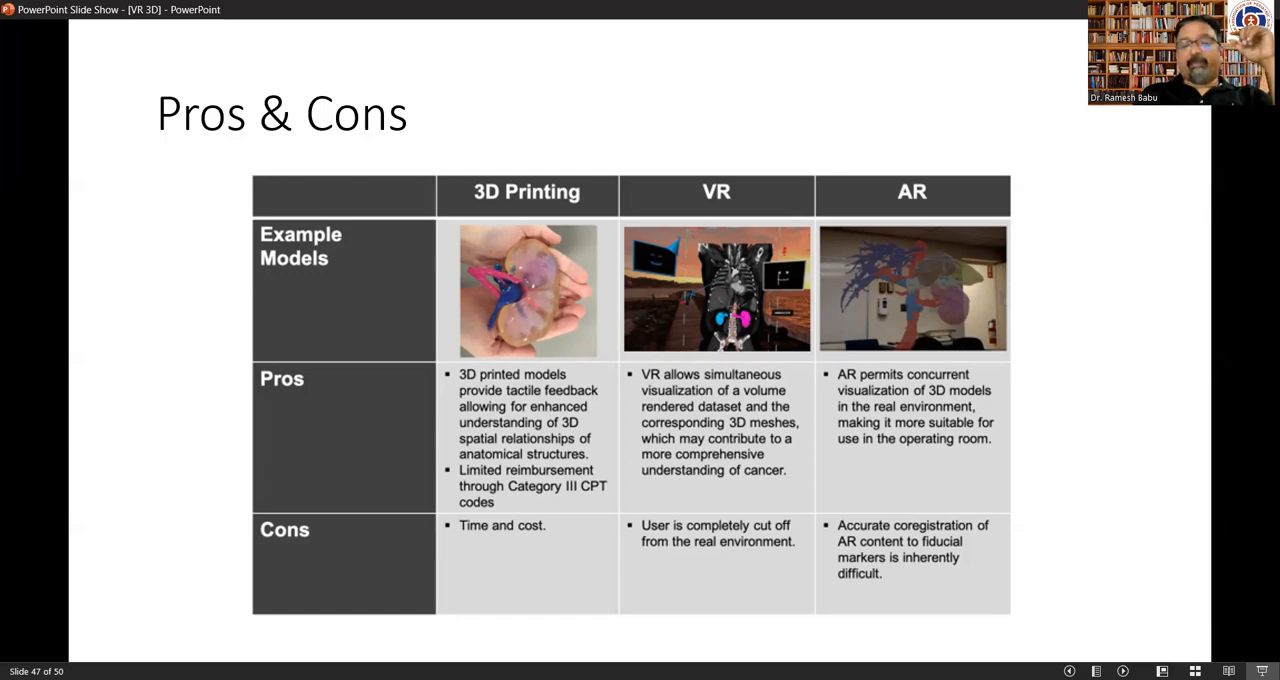
key("right")
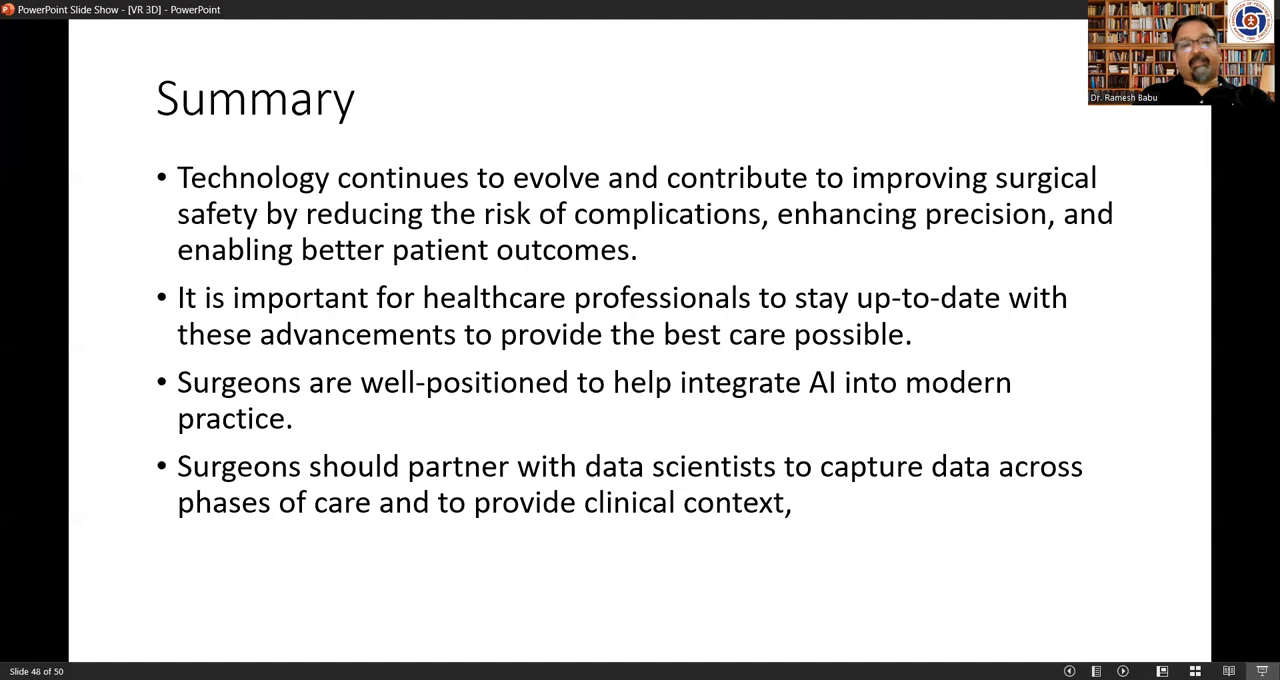
key("right")
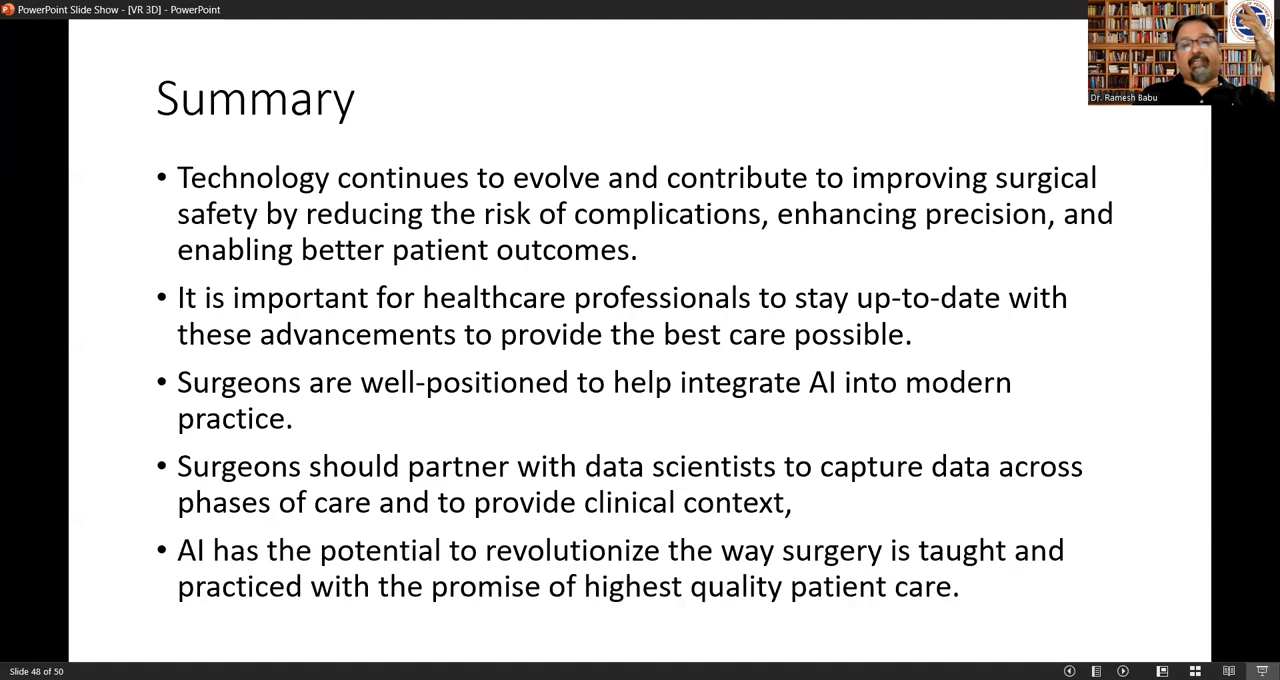